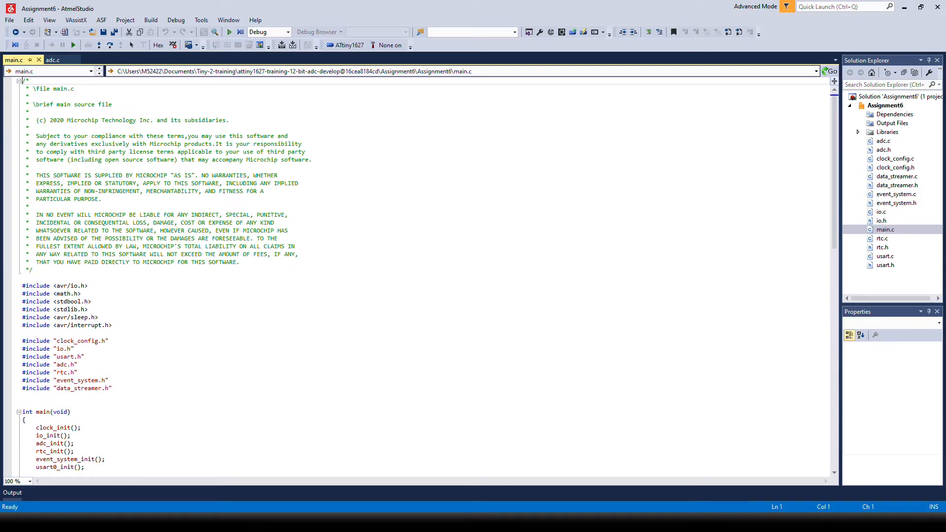
# Open adc.c and inspect adc_init's start trigger and AIN6 channel registers.
pyautogui.click(55, 59)
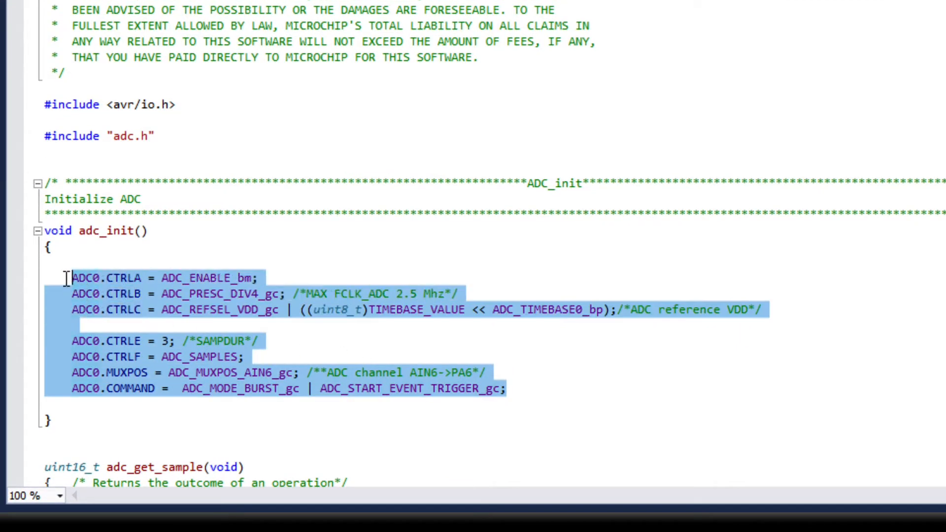
pyautogui.click(121, 252)
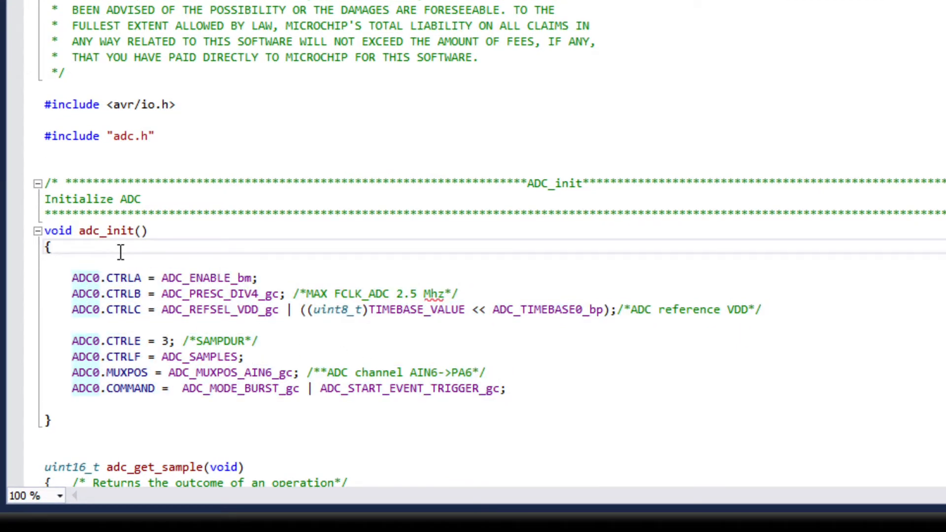
pyautogui.click(312, 388)
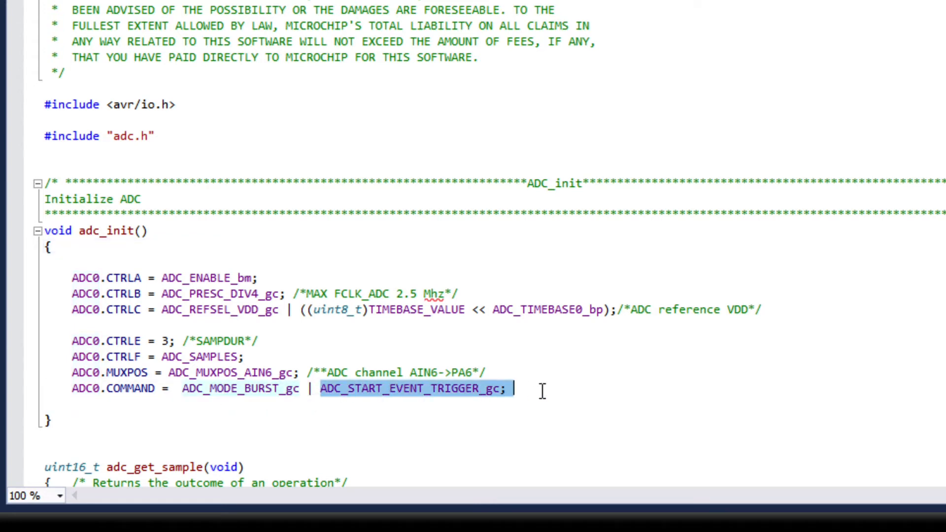
pyautogui.doubleClick(231, 372)
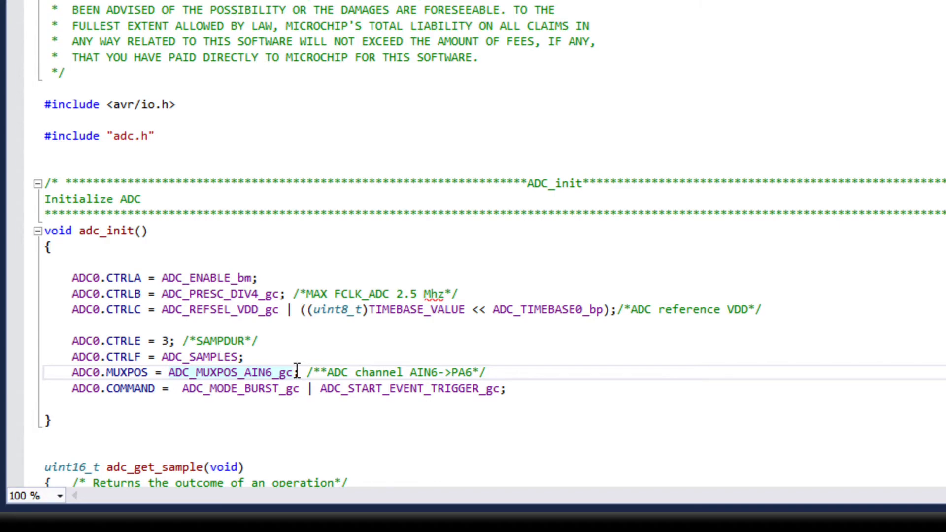
pyautogui.click(175, 20)
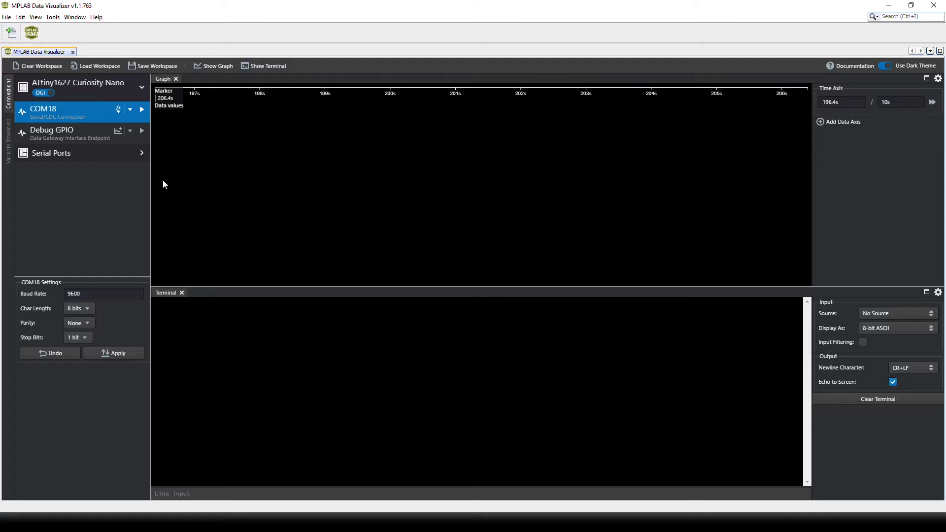
pyautogui.moveTo(95, 71)
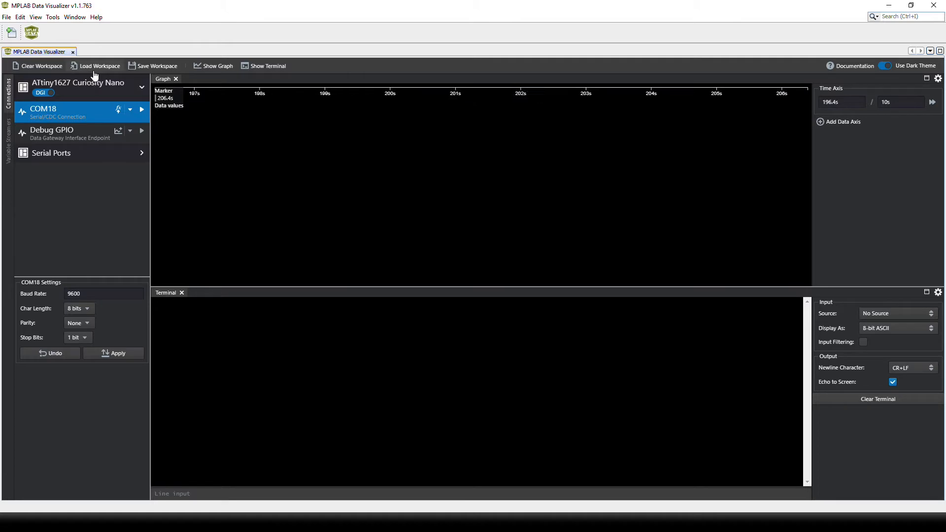
# Load the Assignment6.json workspace and start streaming ADC data from COM18.
pyautogui.click(95, 65)
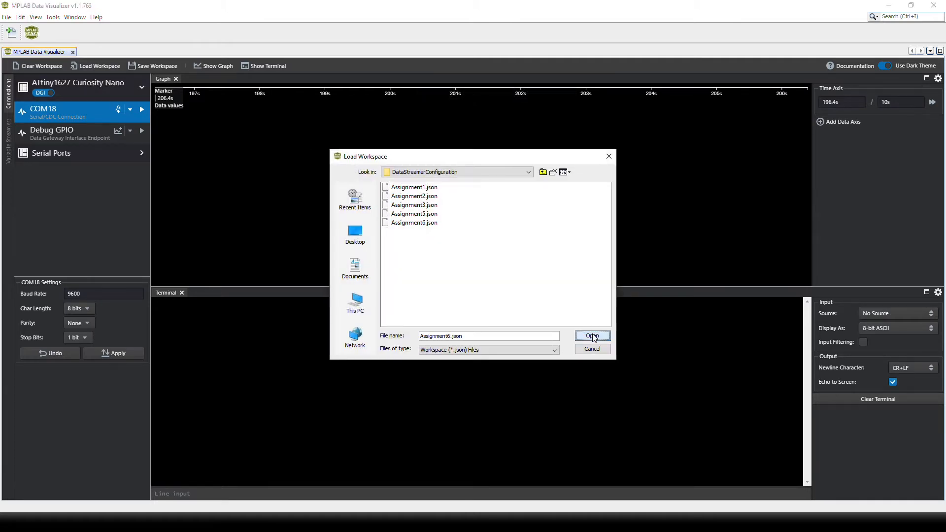
pyautogui.click(592, 335)
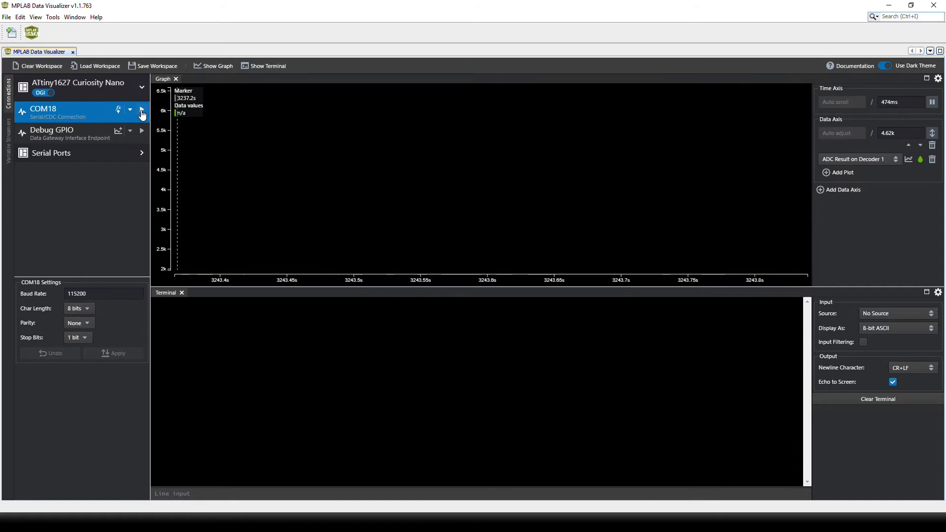
pyautogui.click(141, 113)
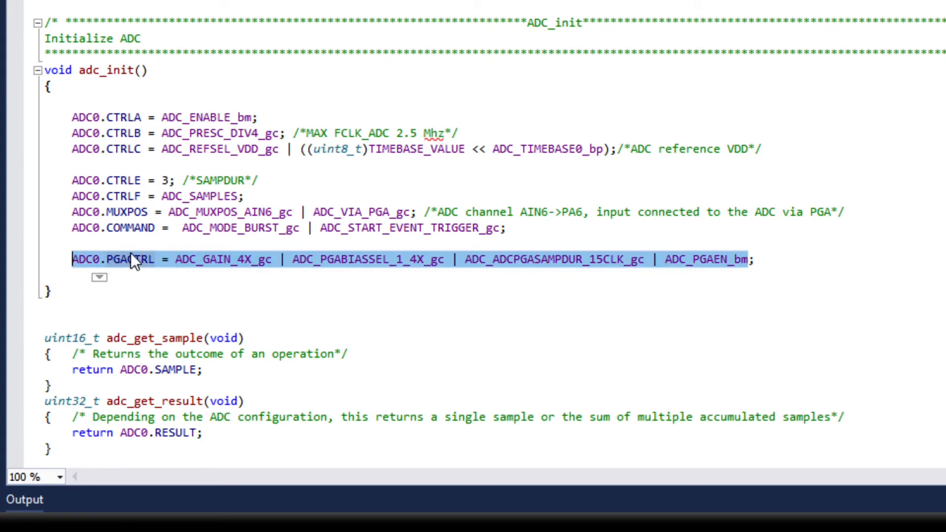
# Review the new ADC0.PGACTRL line's ADC_GAIN_4X_gc gain setting in adc_init.
pyautogui.click(196, 259)
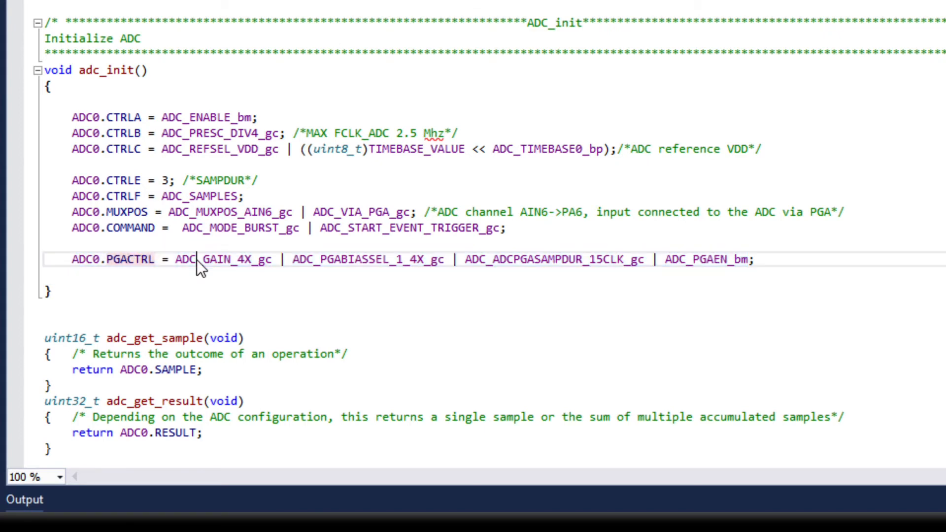
pyautogui.doubleClick(217, 260)
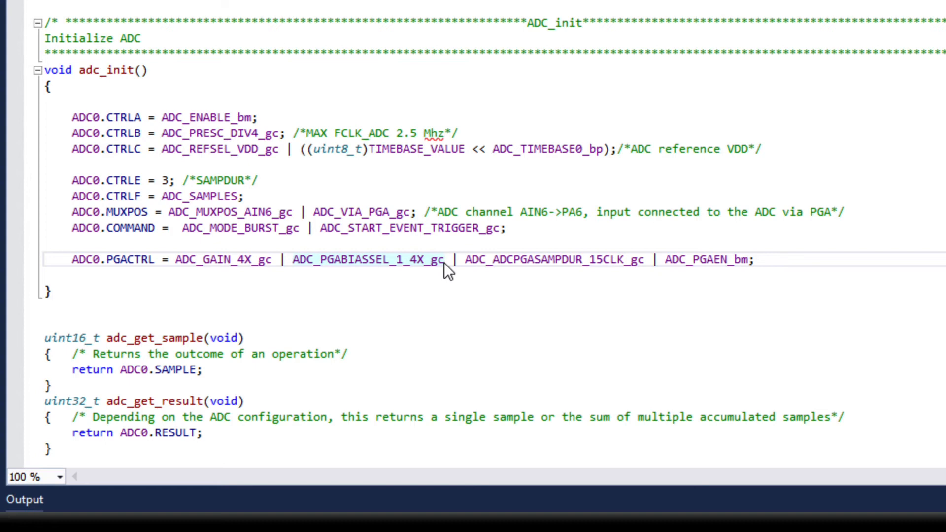
# Inspect the PGA bias, sampling duration and ADC_VIA_PGA_gc routing, then open the Debug menu.
pyautogui.doubleClick(551, 259)
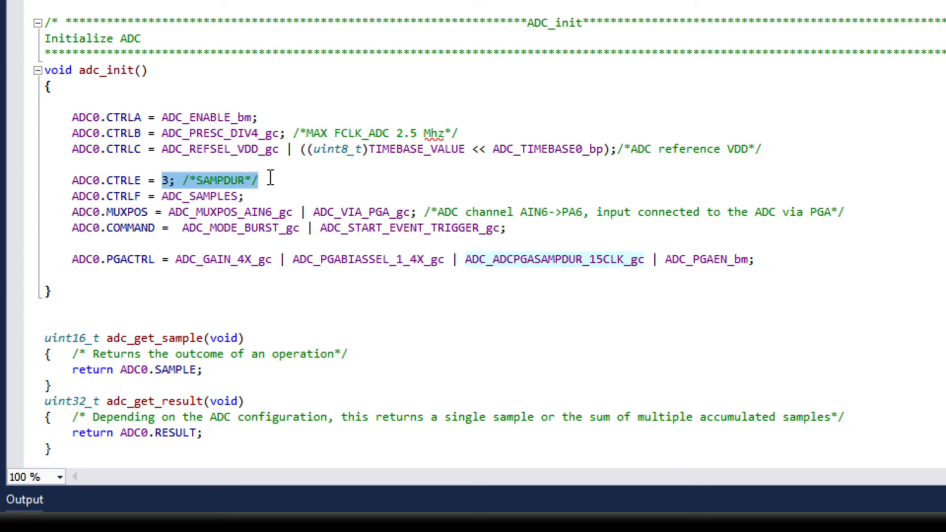
pyautogui.moveTo(505, 274)
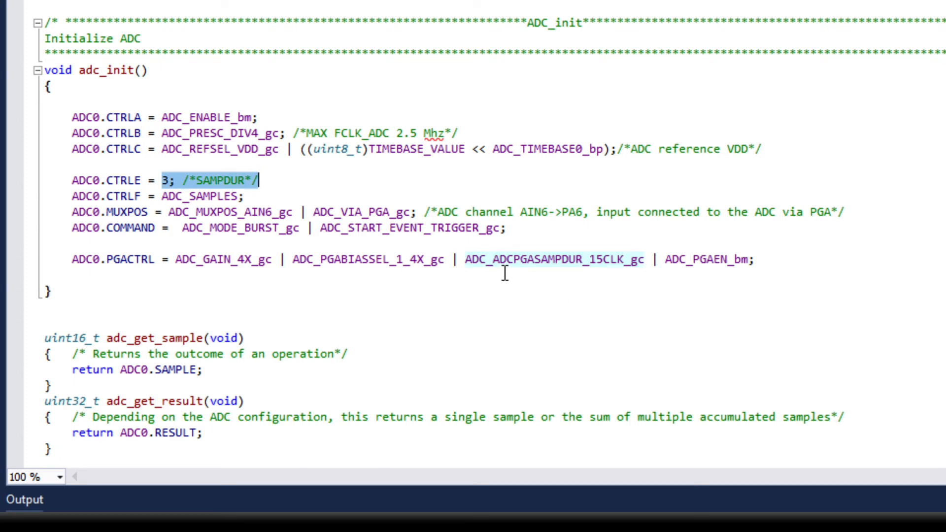
pyautogui.doubleClick(561, 260)
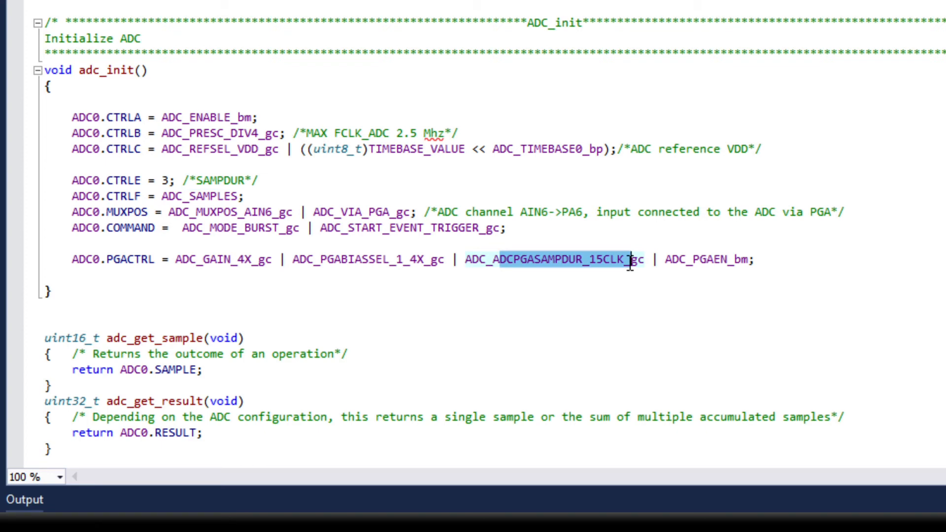
pyautogui.moveTo(686, 249)
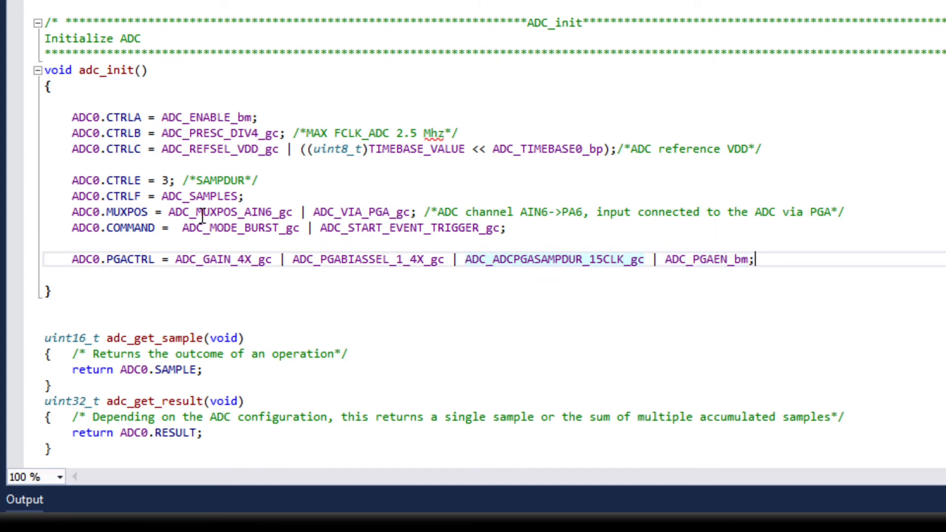
pyautogui.doubleClick(362, 212)
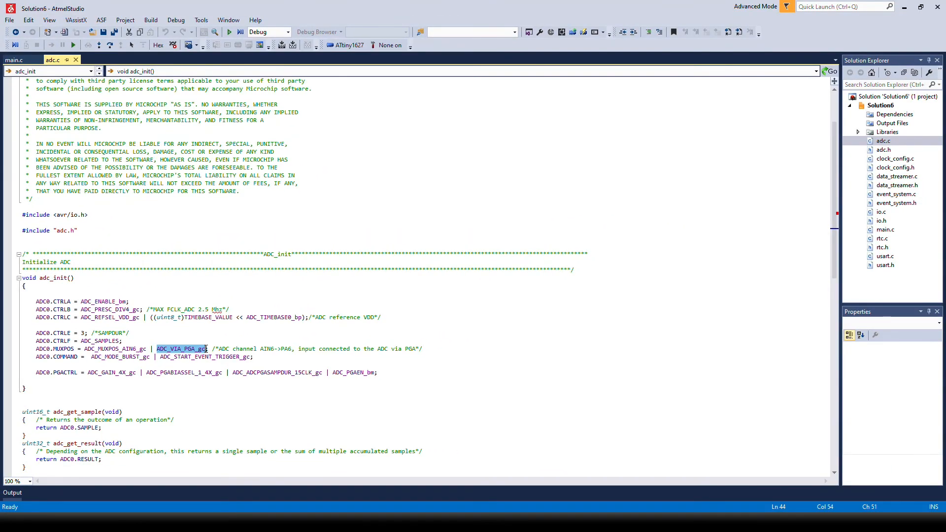
pyautogui.click(175, 20)
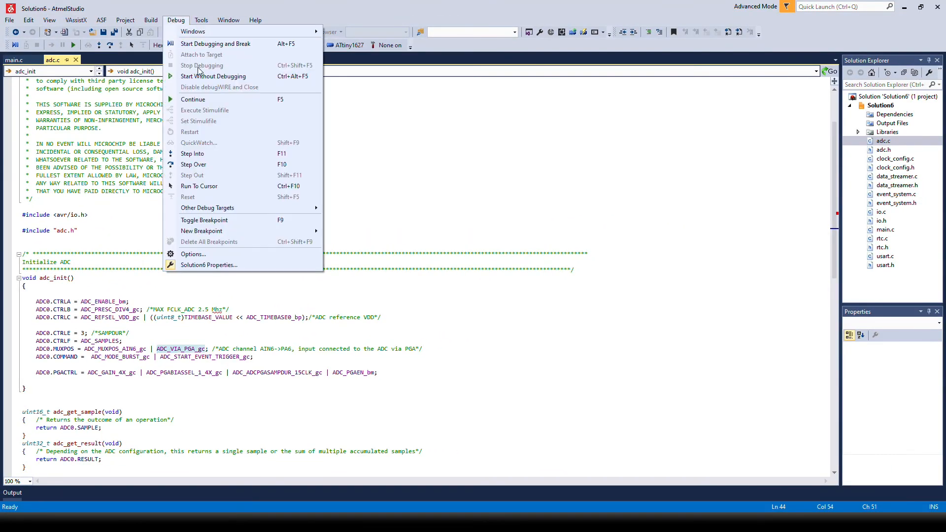